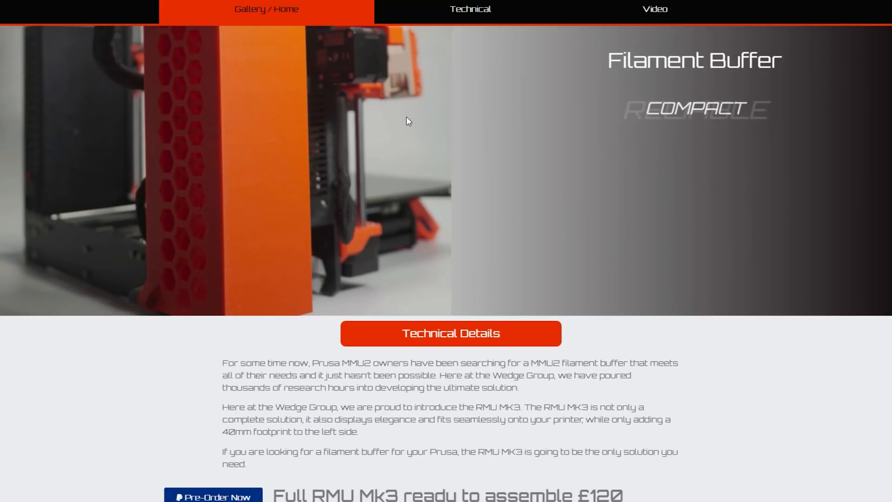
scroll(down, 3)
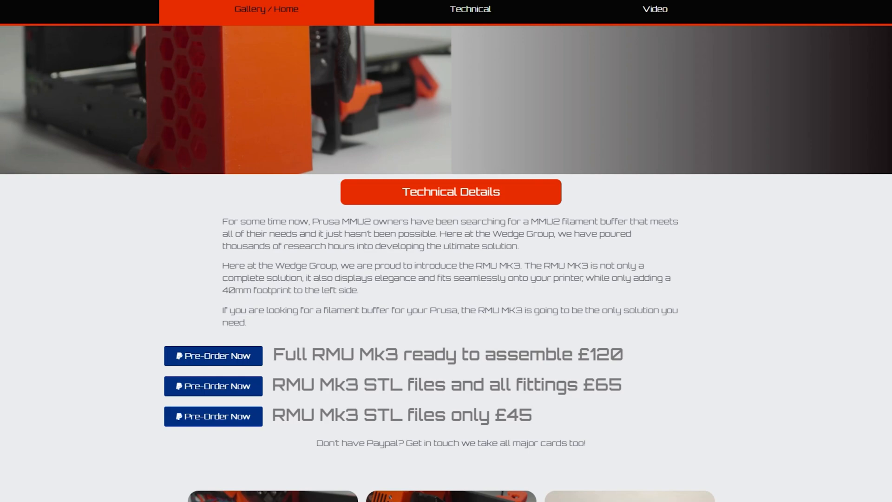
mouse_move(583, 325)
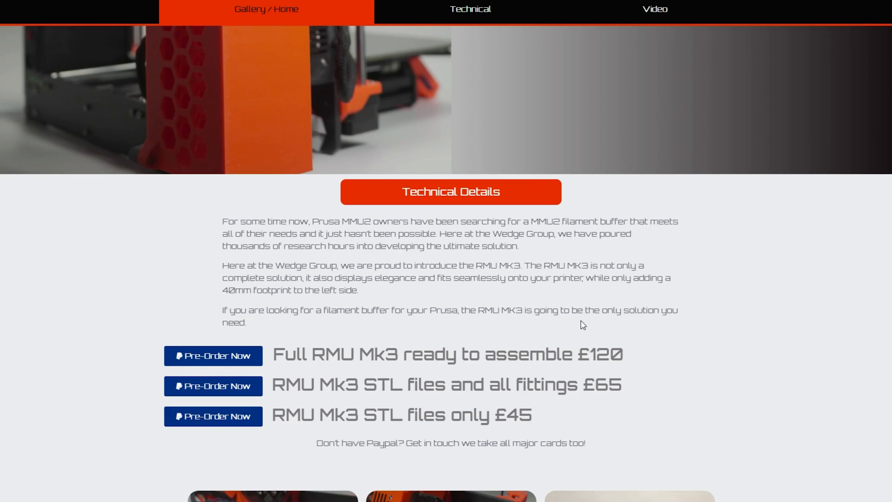